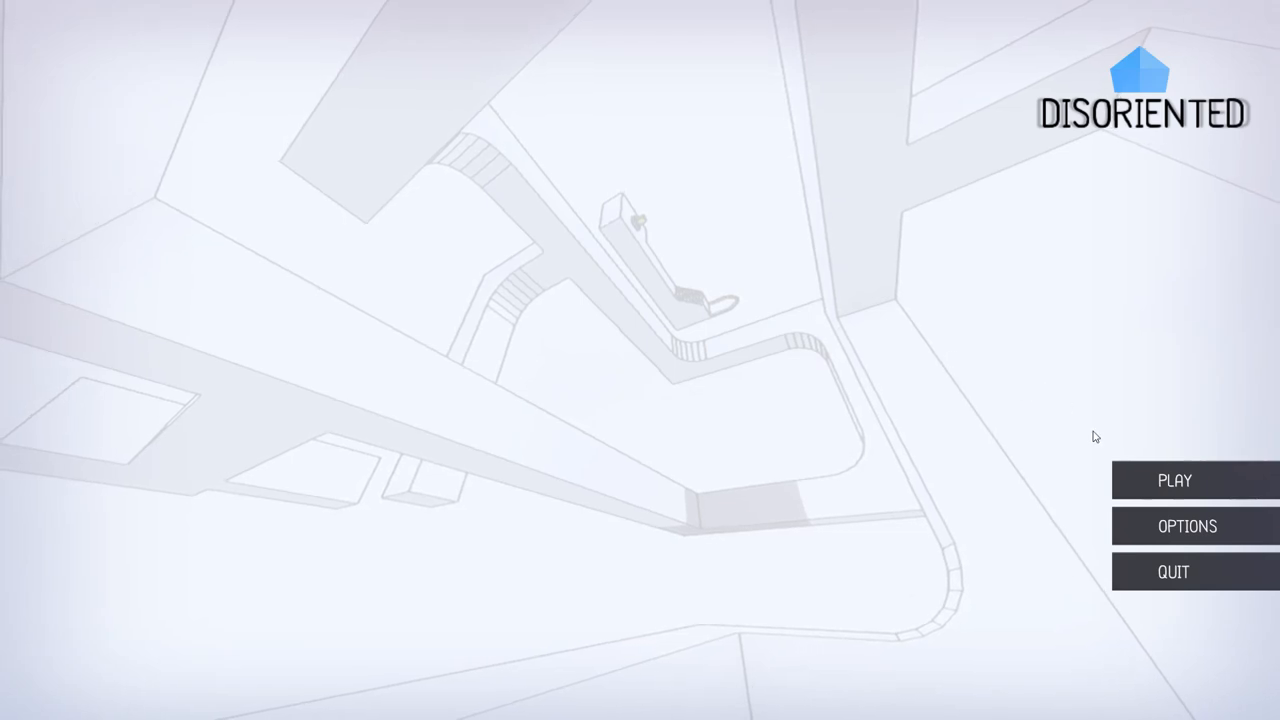
Visit the settings briefly, then launch a level from the level selection grid.
{"action": "left_click", "coordinate": [1188, 526]}
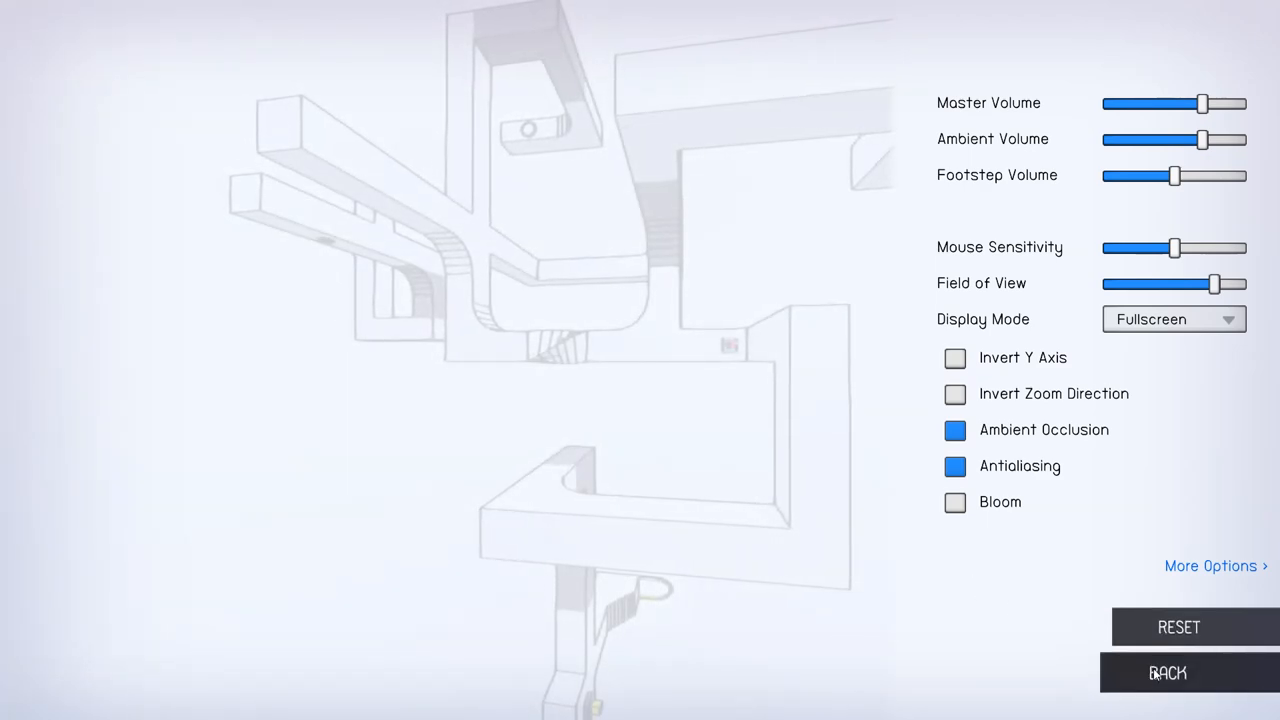
{"action": "left_click", "coordinate": [1168, 672]}
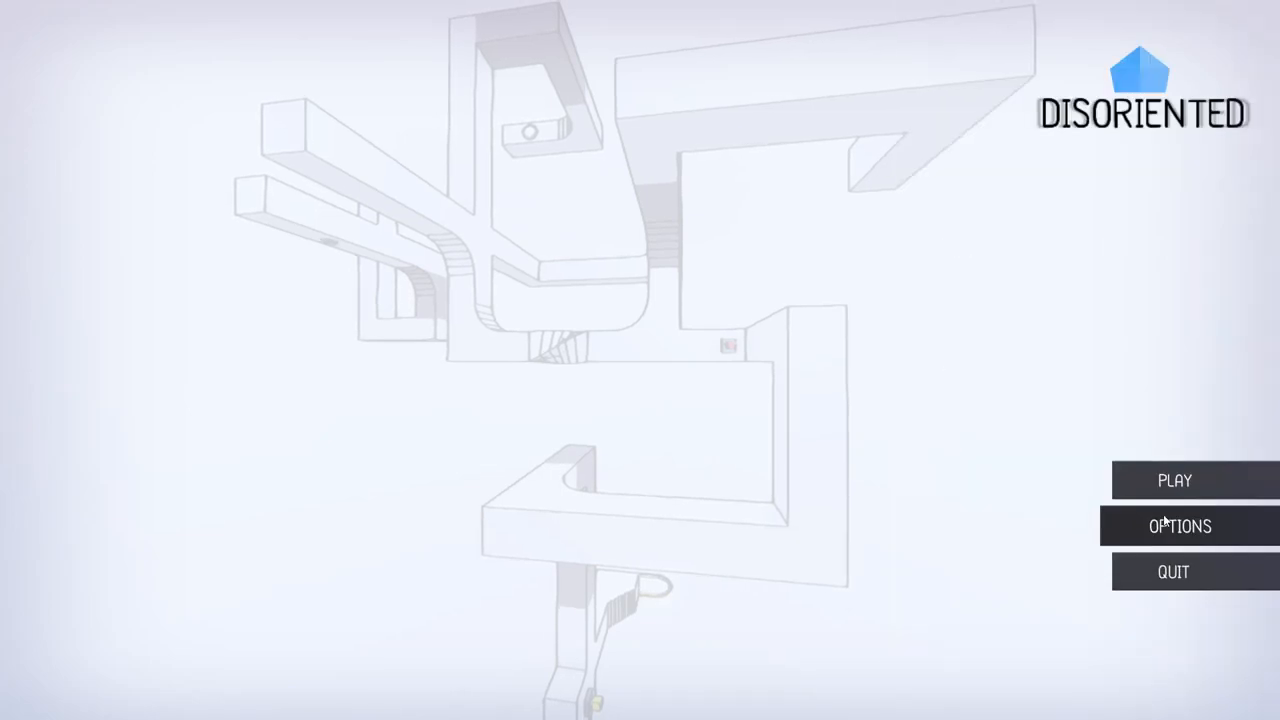
{"action": "left_click", "coordinate": [1176, 480]}
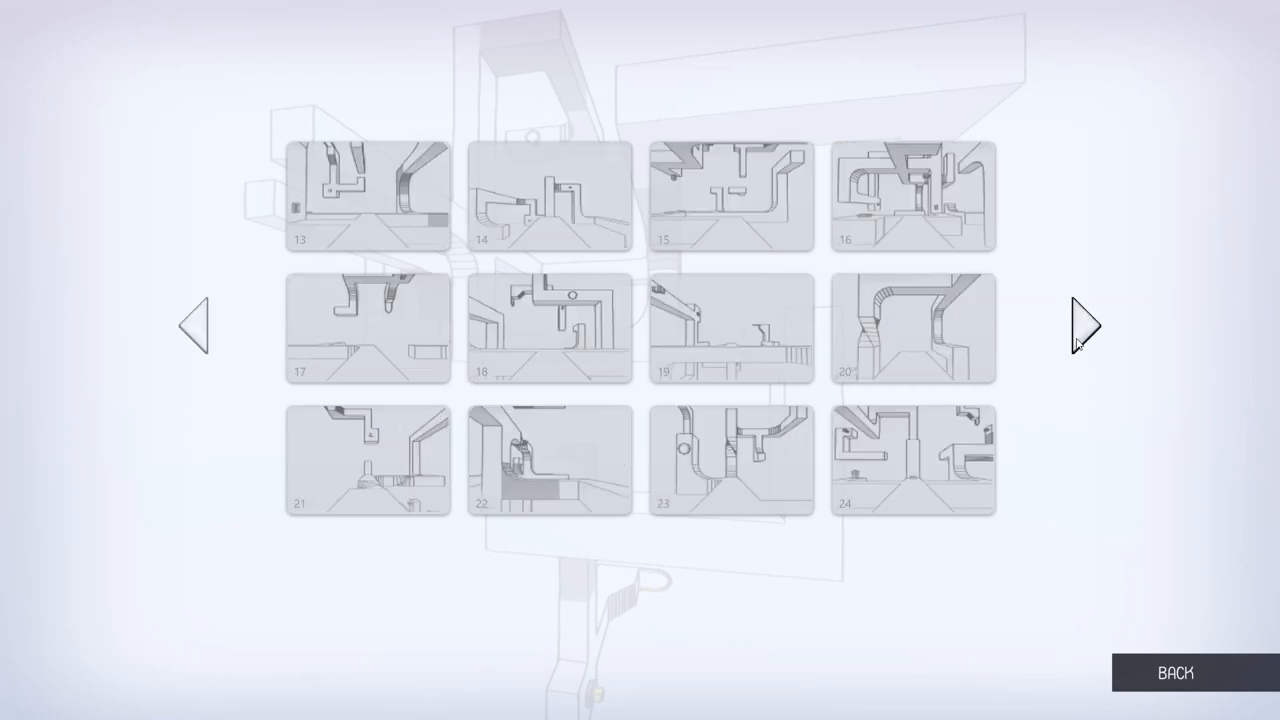
{"action": "left_click", "coordinate": [1082, 326]}
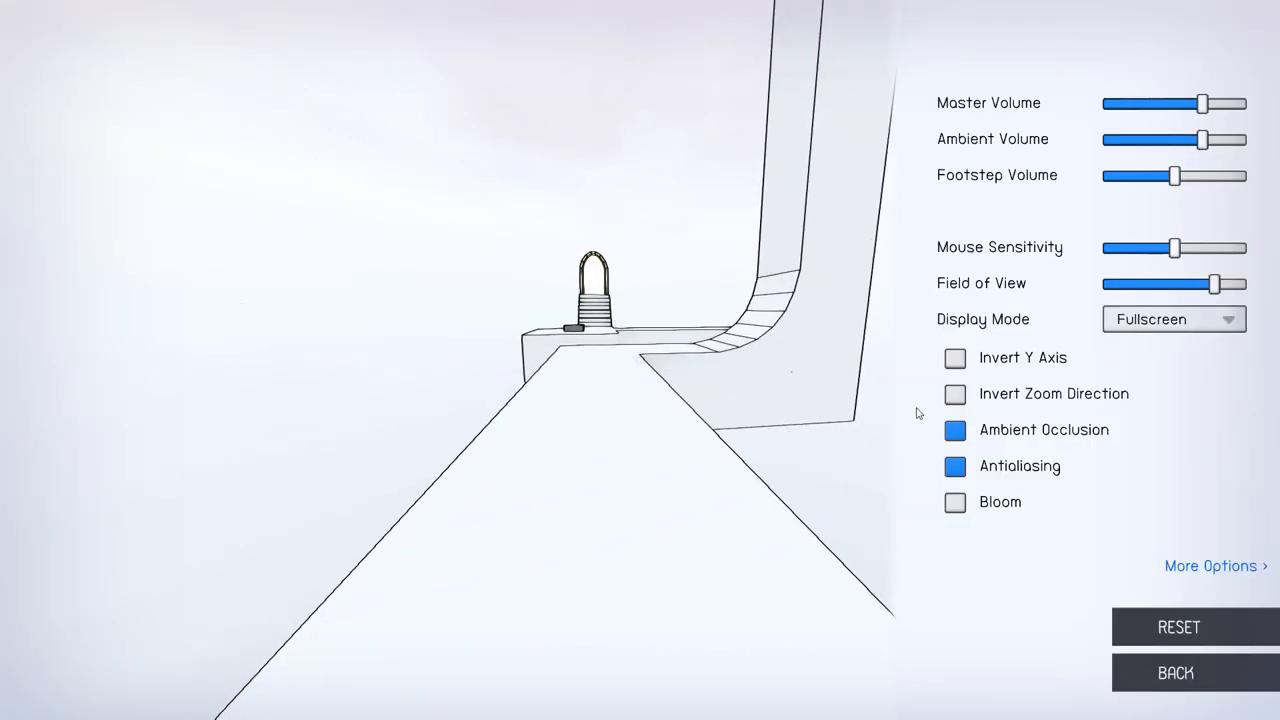
Raise Mouse Sensitivity to its maximum over two visits to Options, then resume play.
{"action": "left_click_drag", "start_coordinate": [1176, 248], "coordinate": [1216, 248]}
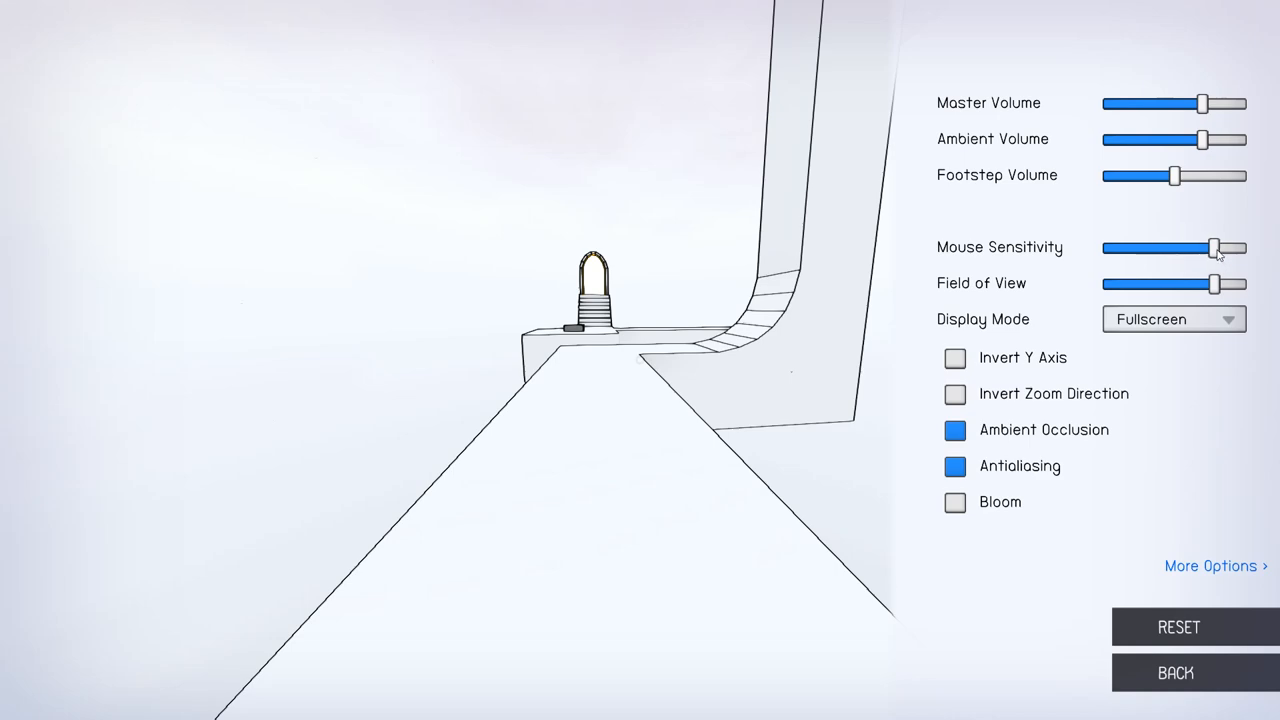
{"action": "left_click", "coordinate": [1174, 672]}
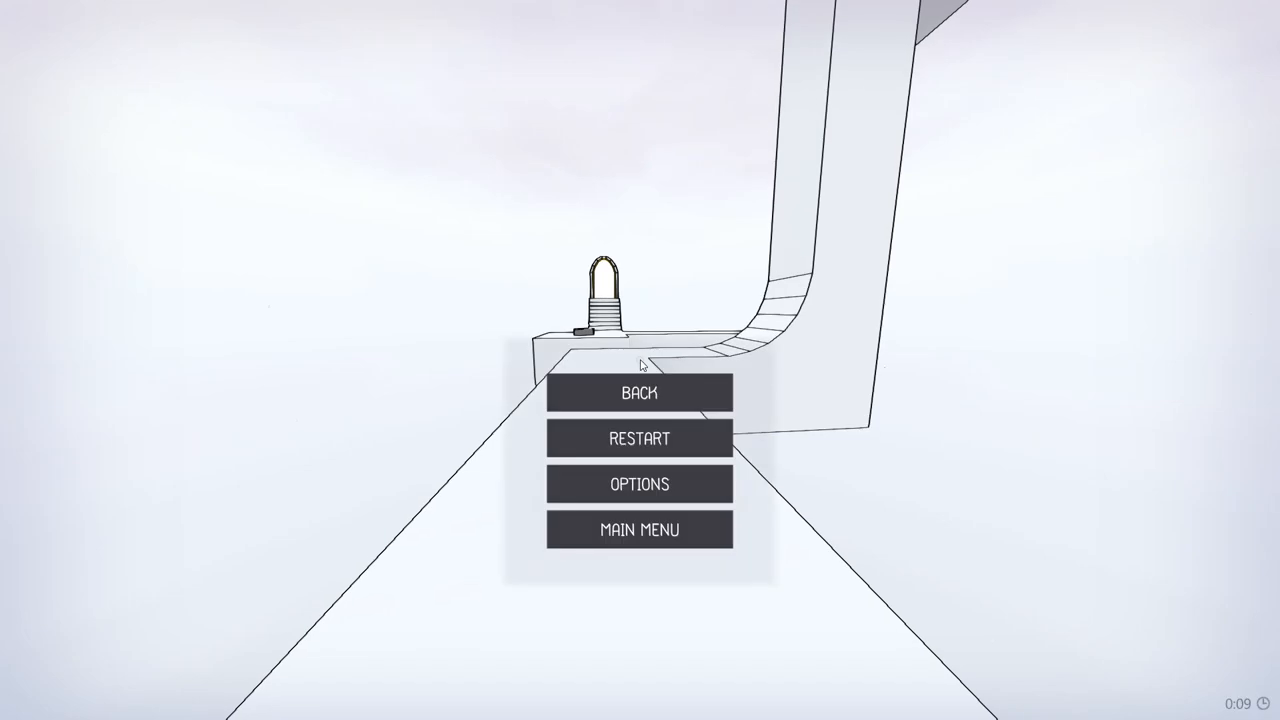
{"action": "left_click", "coordinate": [640, 484]}
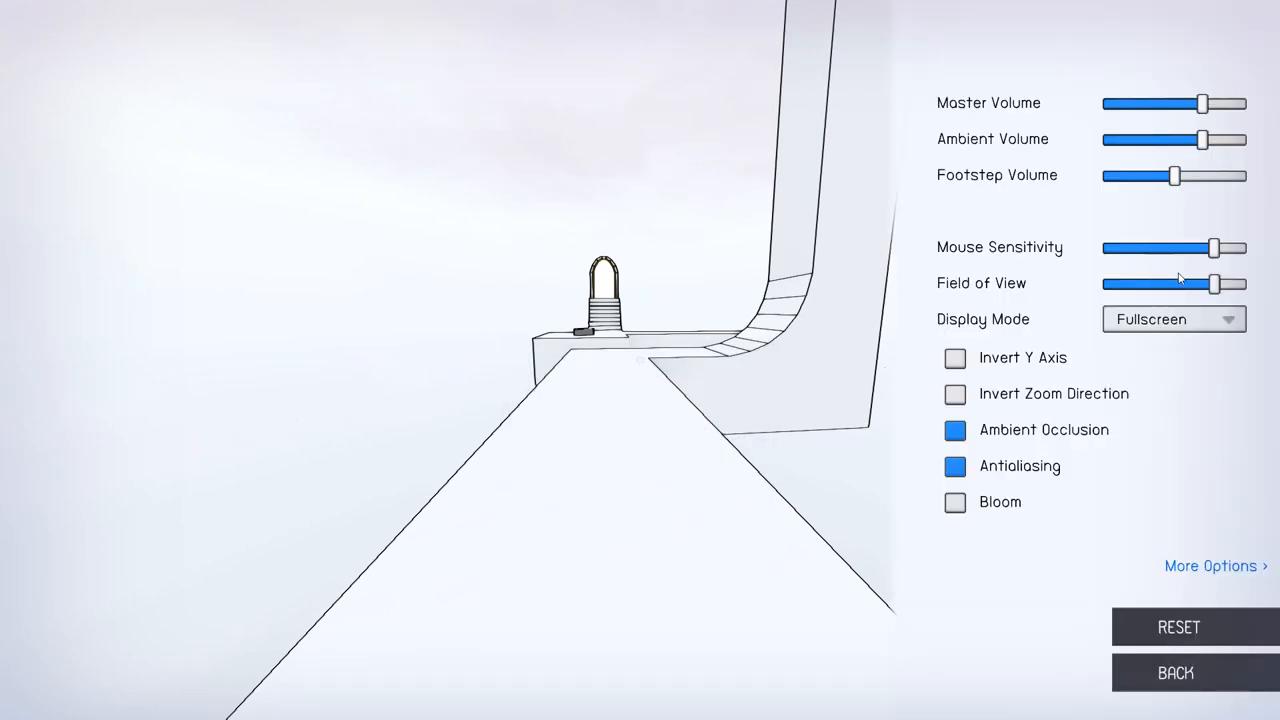
{"action": "left_click_drag", "start_coordinate": [1212, 248], "coordinate": [1236, 248]}
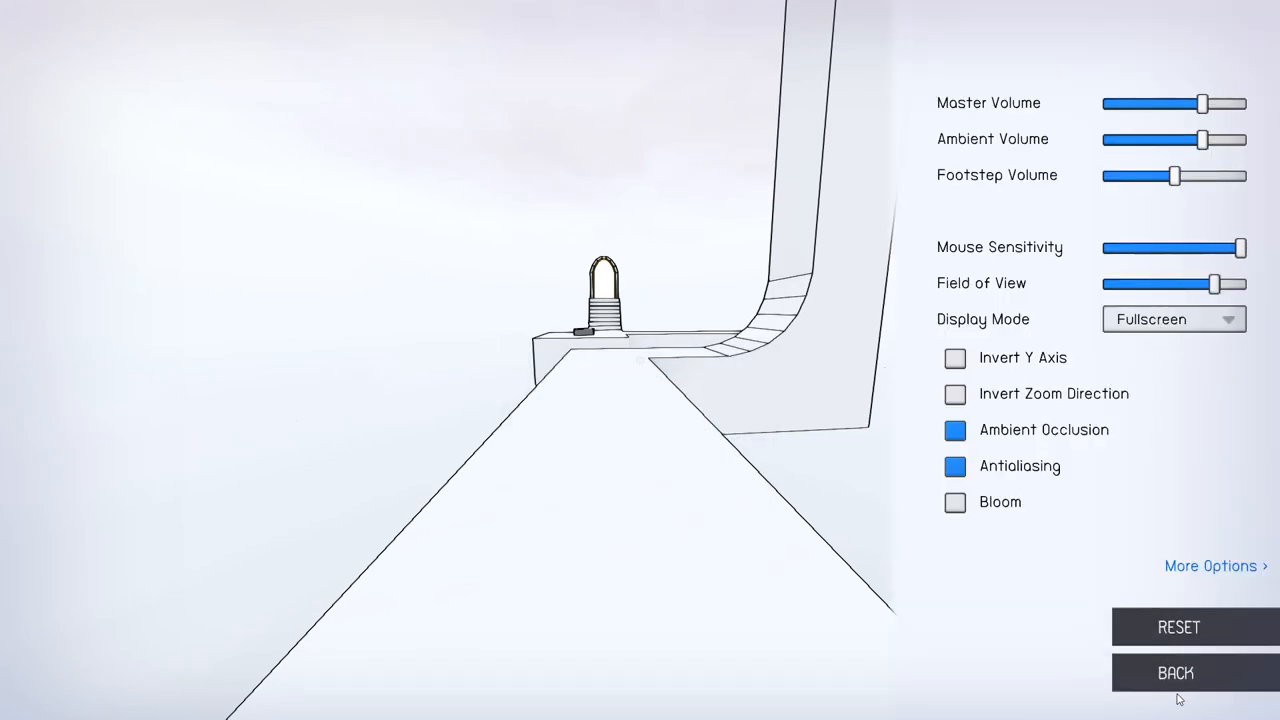
{"action": "left_click", "coordinate": [1176, 672]}
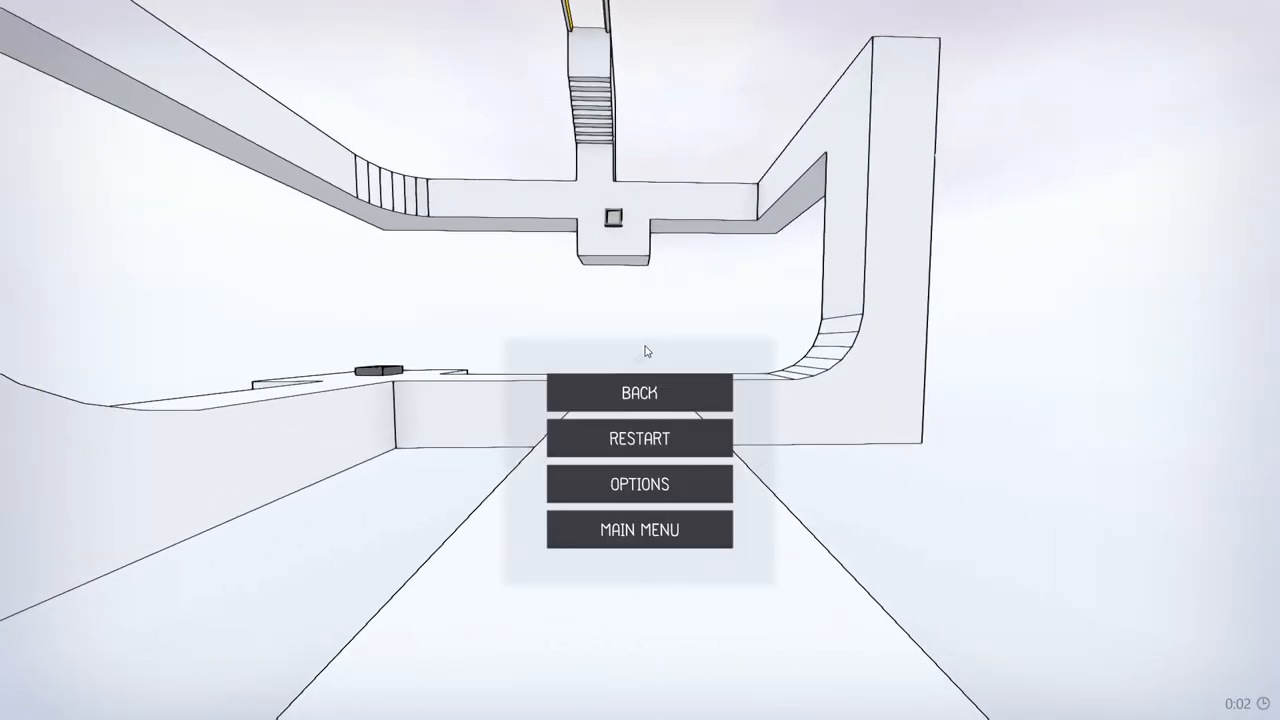
Resume play, reach the stage with tall curving platforms, then pause again.
{"action": "left_click", "coordinate": [640, 392]}
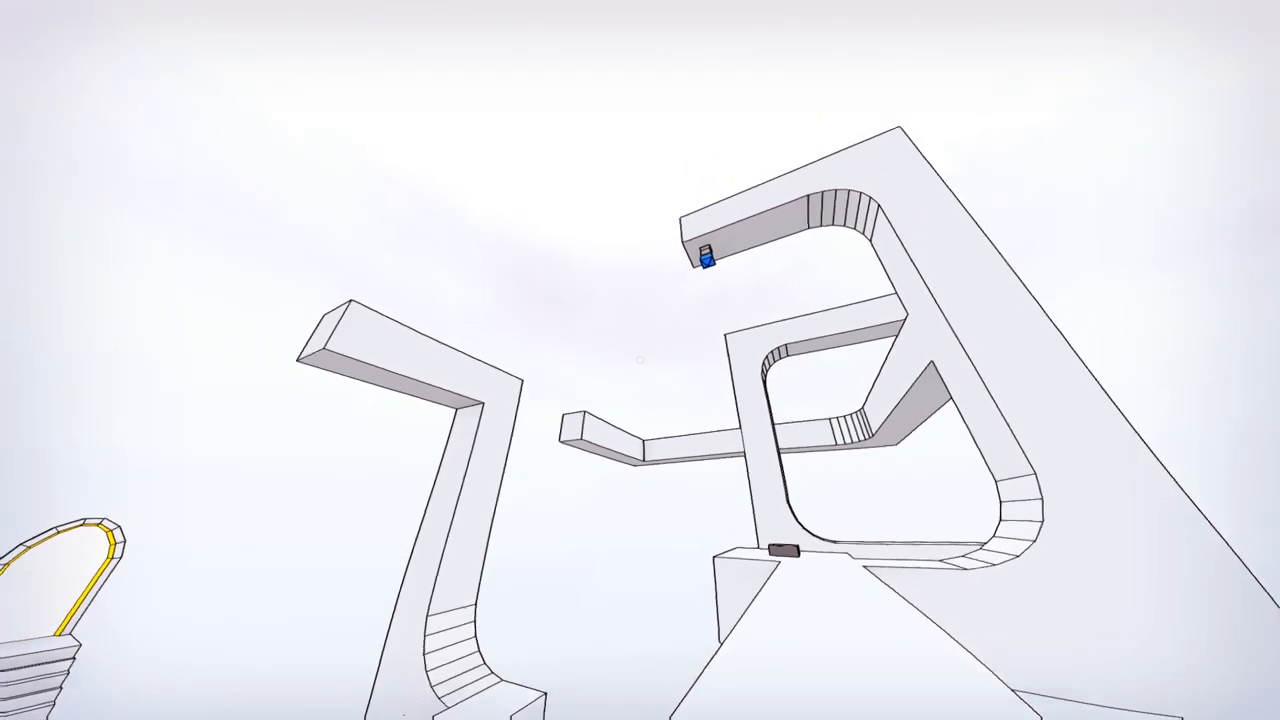
{"action": "key", "text": "Escape"}
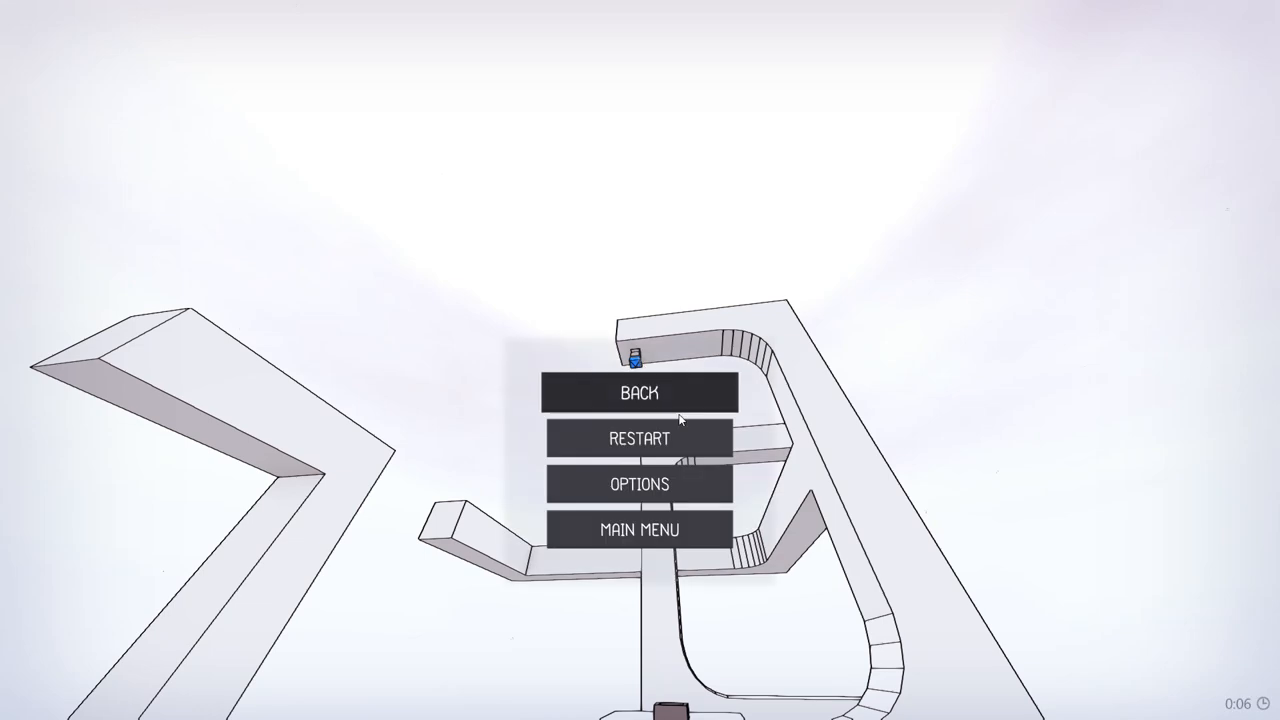
Review the Controls bindings for move, run, camera and checkpoint, then resume play.
{"action": "left_click", "coordinate": [640, 484]}
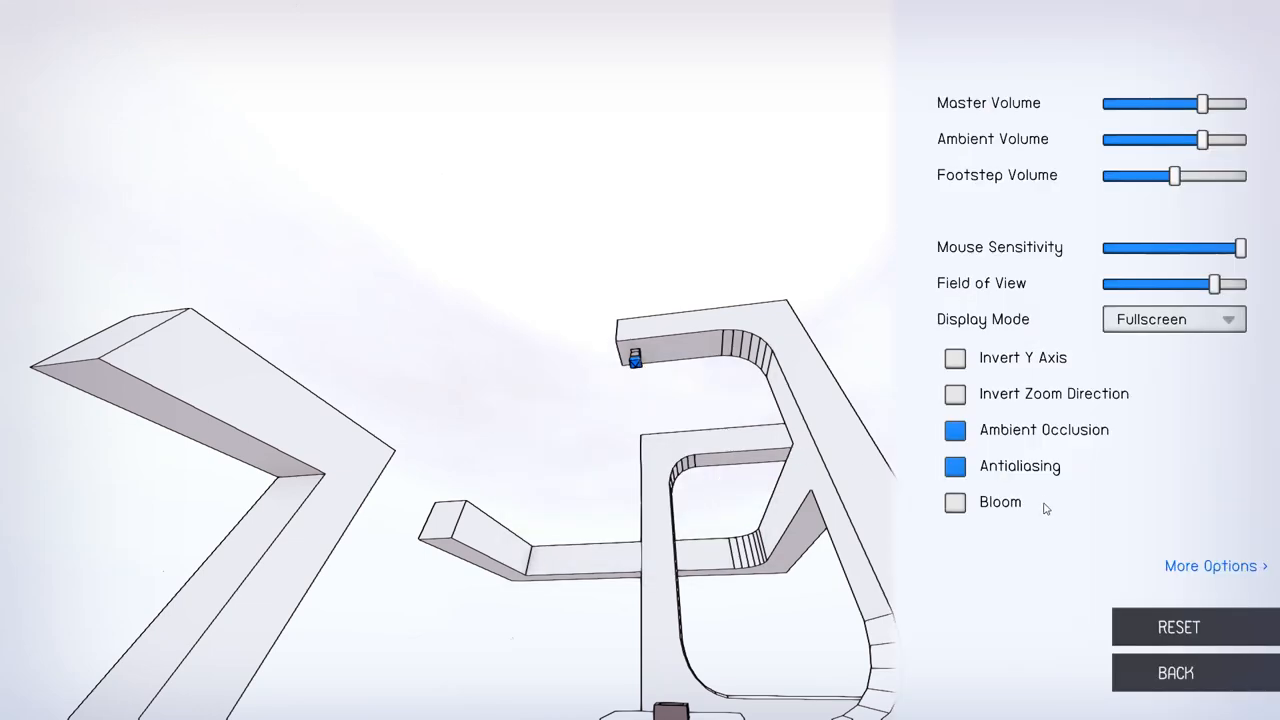
{"action": "left_click", "coordinate": [1212, 564]}
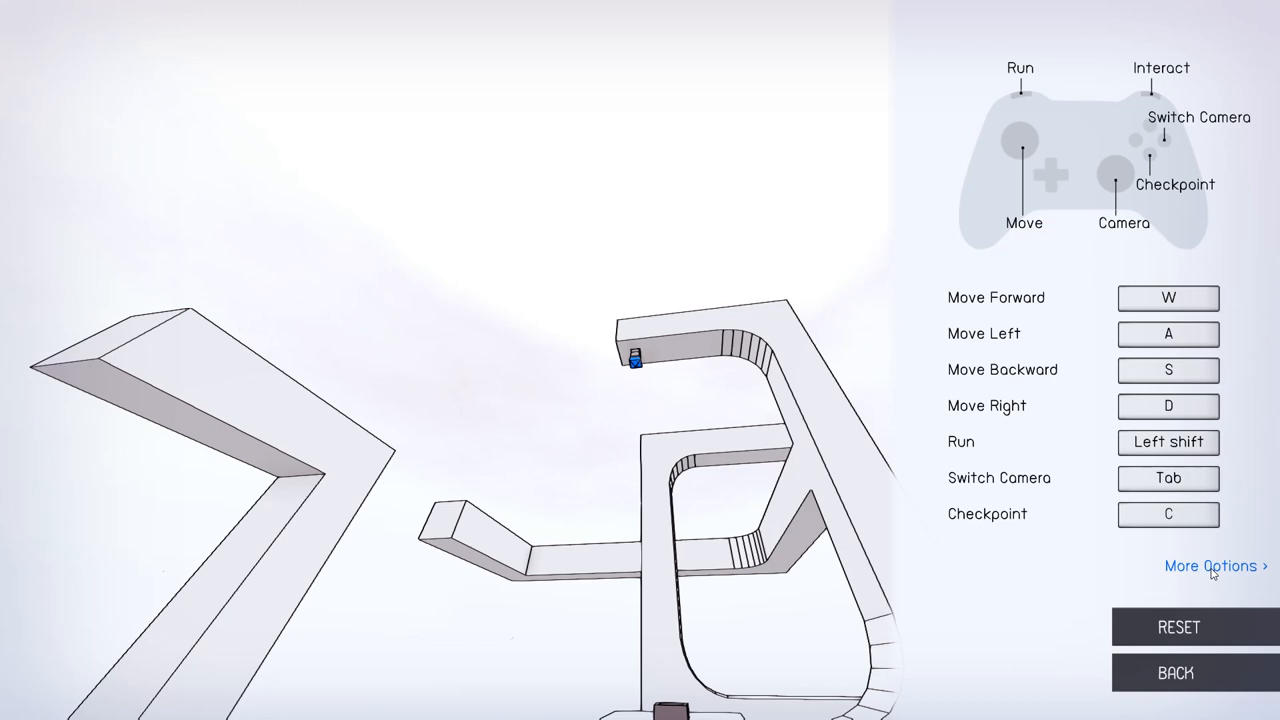
{"action": "mouse_move", "coordinate": [1180, 664]}
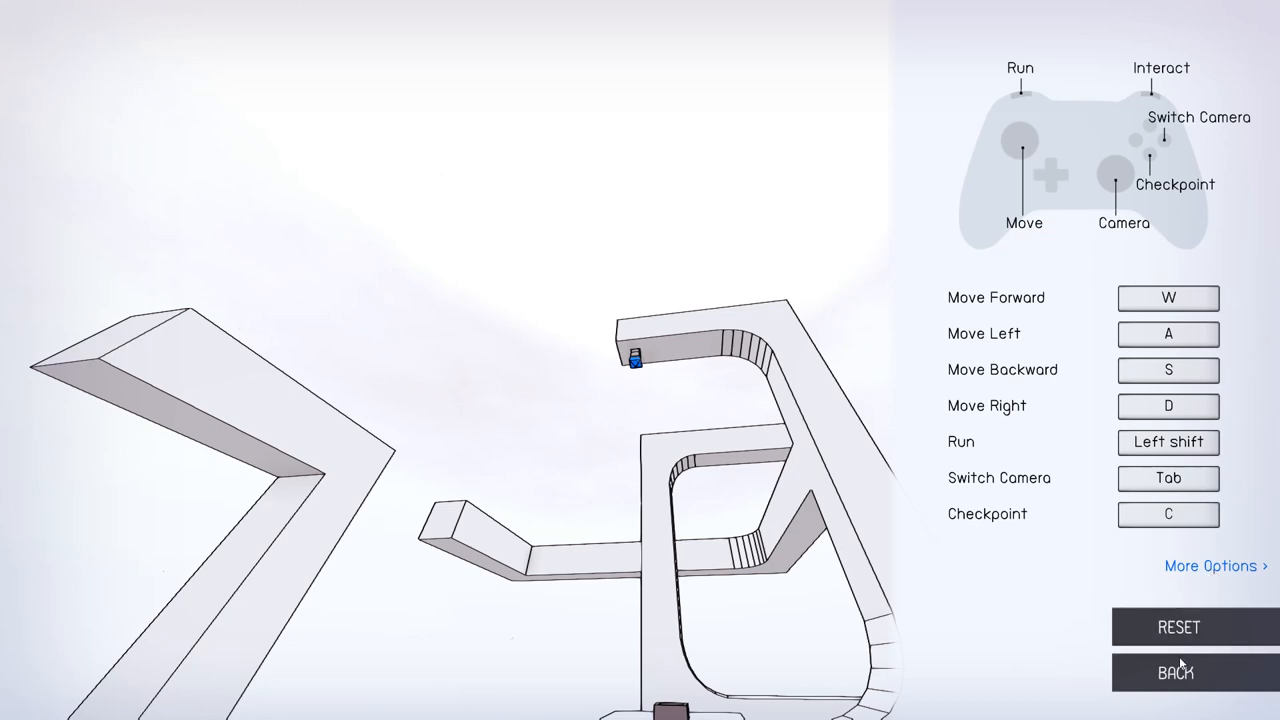
{"action": "left_click", "coordinate": [1216, 564]}
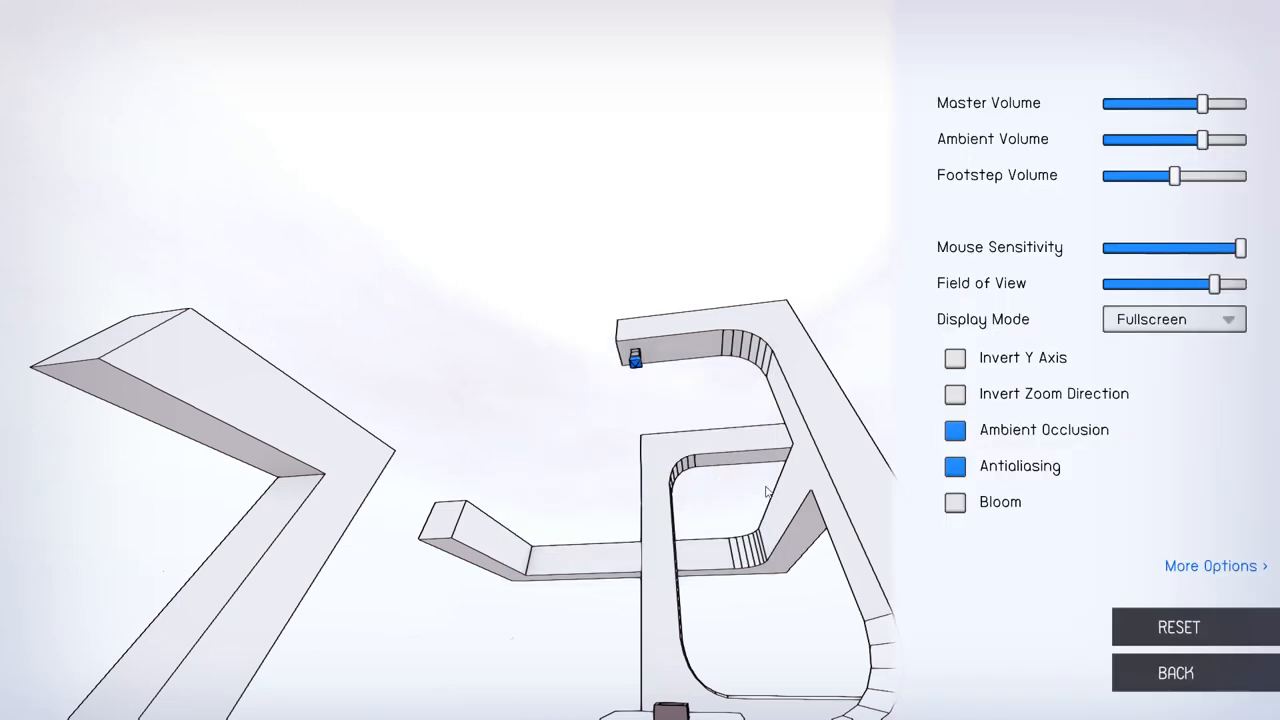
{"action": "mouse_move", "coordinate": [1016, 404]}
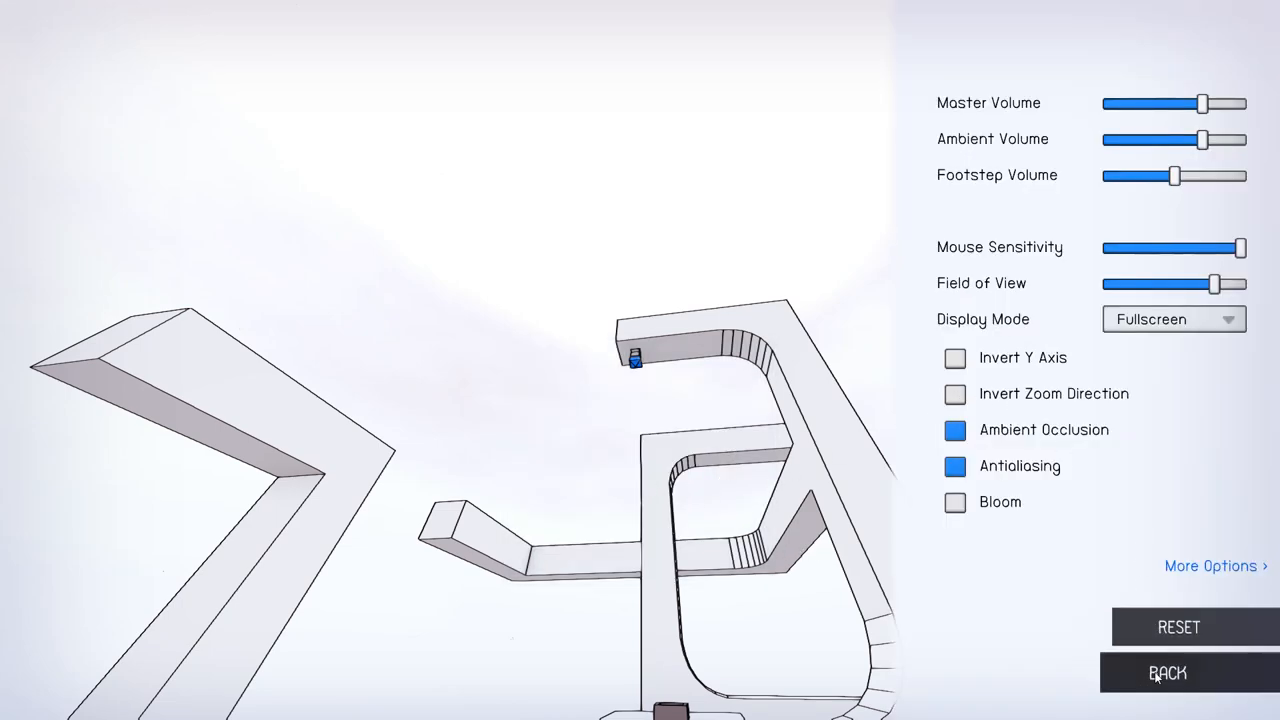
{"action": "left_click", "coordinate": [1168, 672]}
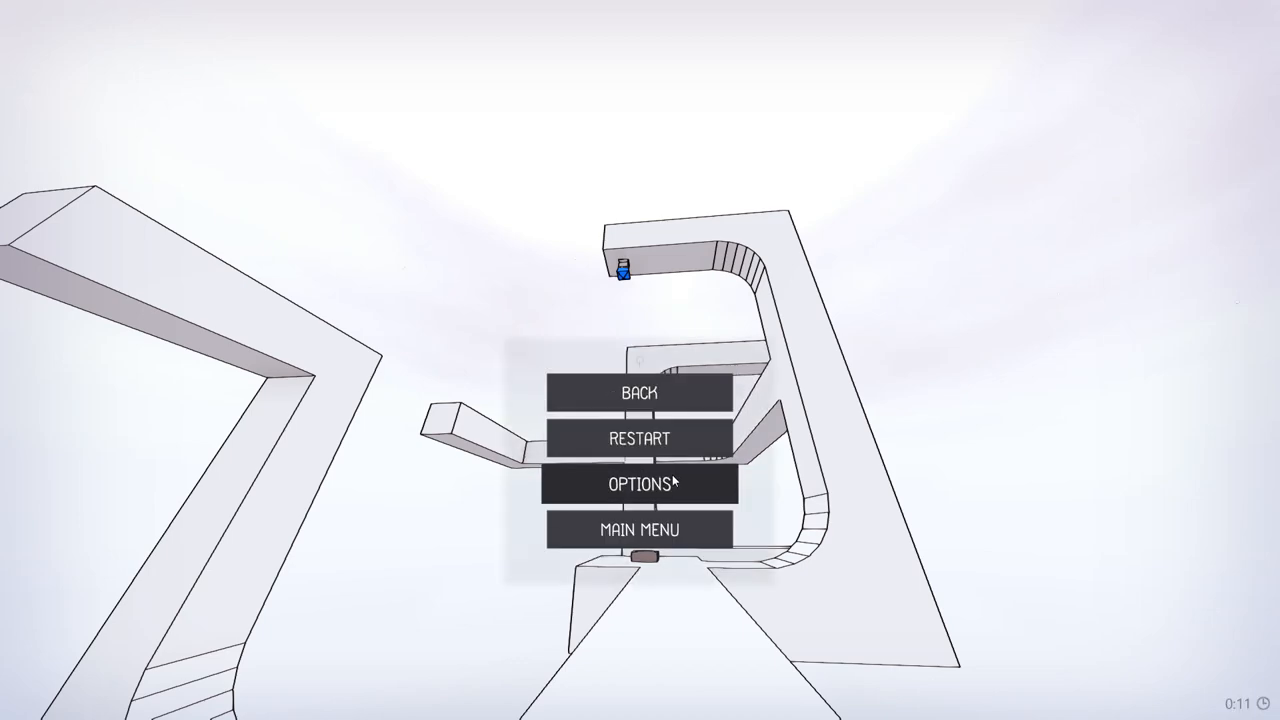
{"action": "left_click", "coordinate": [640, 484]}
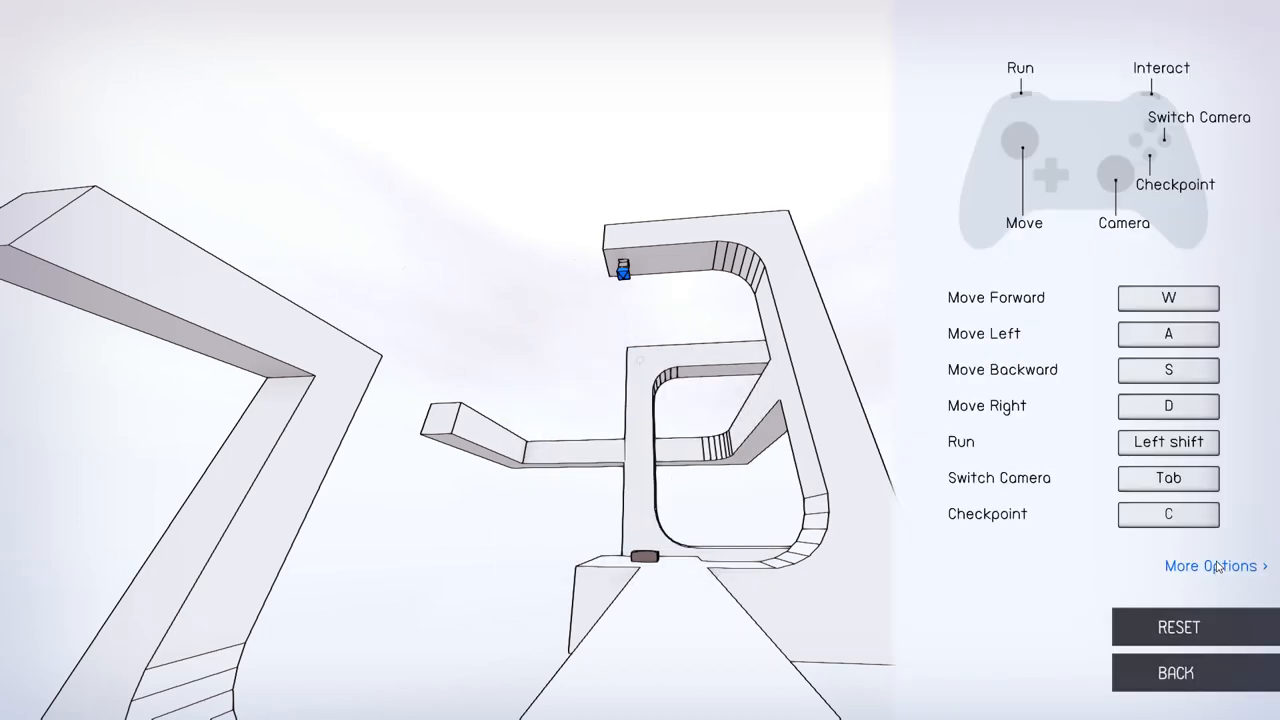
{"action": "left_click", "coordinate": [1176, 672]}
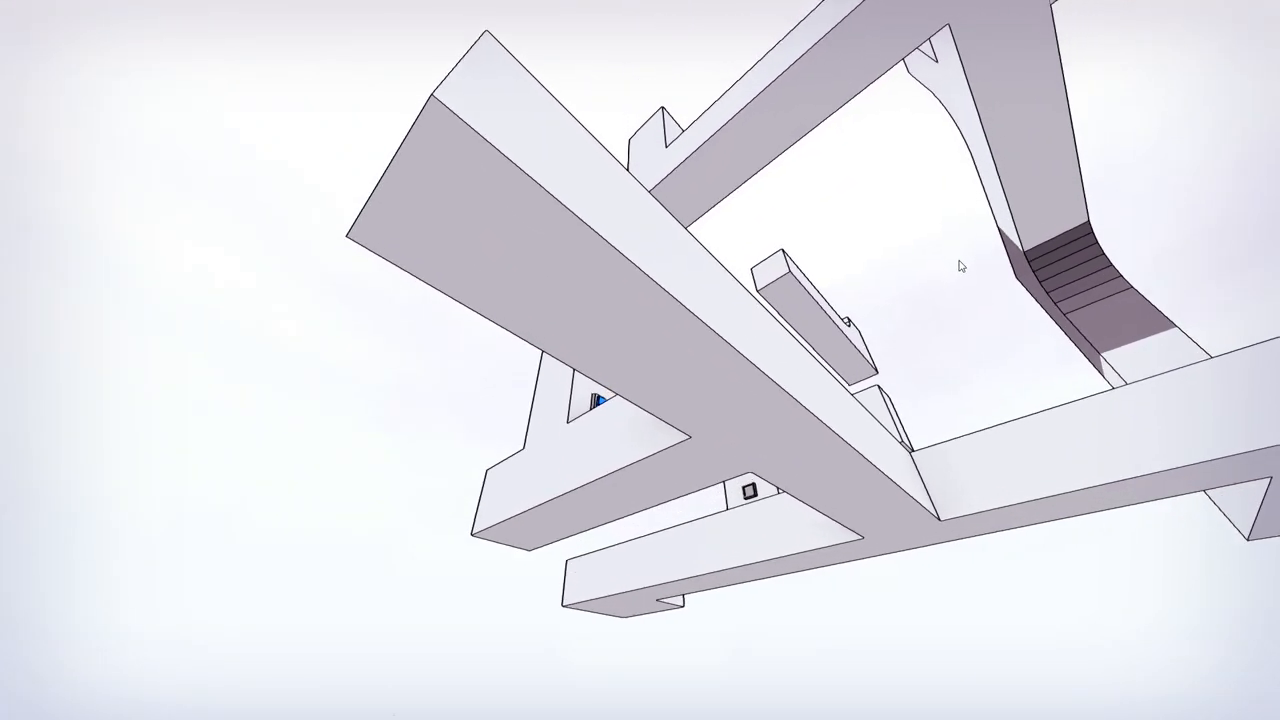
Look around under the white floating structure for a route up onto it.
{"action": "left_click_drag", "start_coordinate": [960, 266], "coordinate": [1060, 408]}
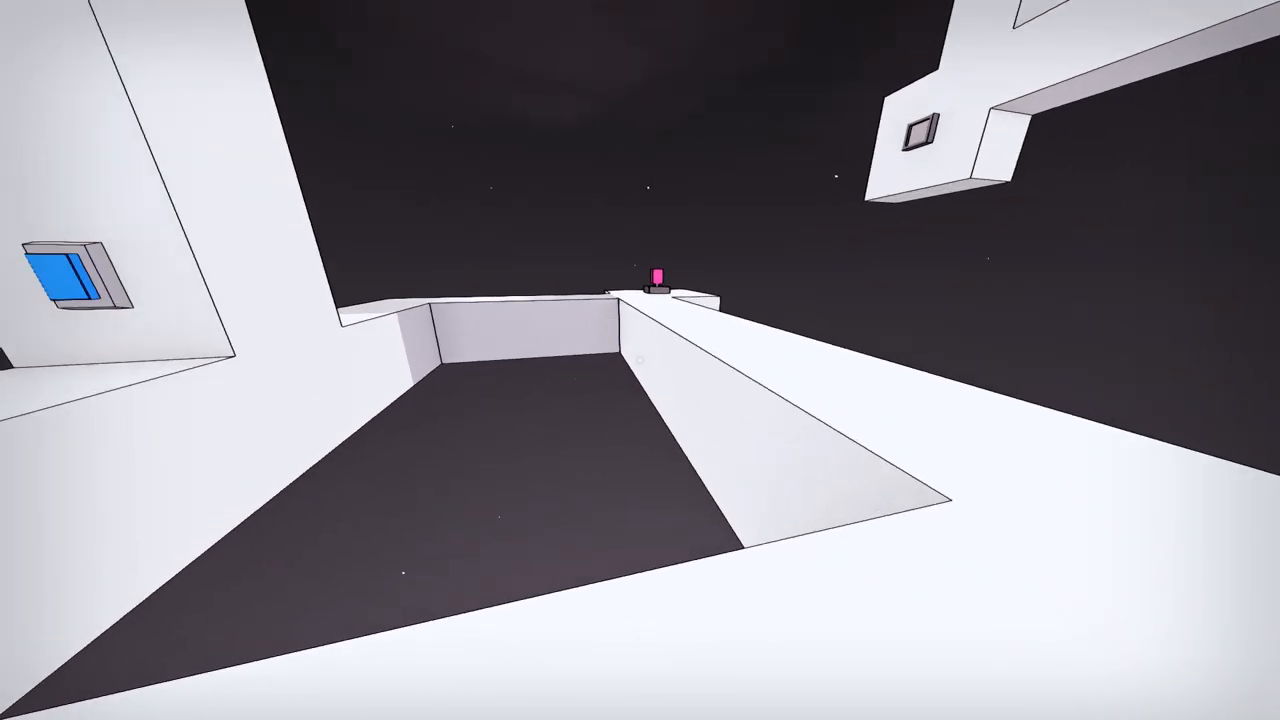
{"action": "mouse_move", "coordinate": [640, 360]}
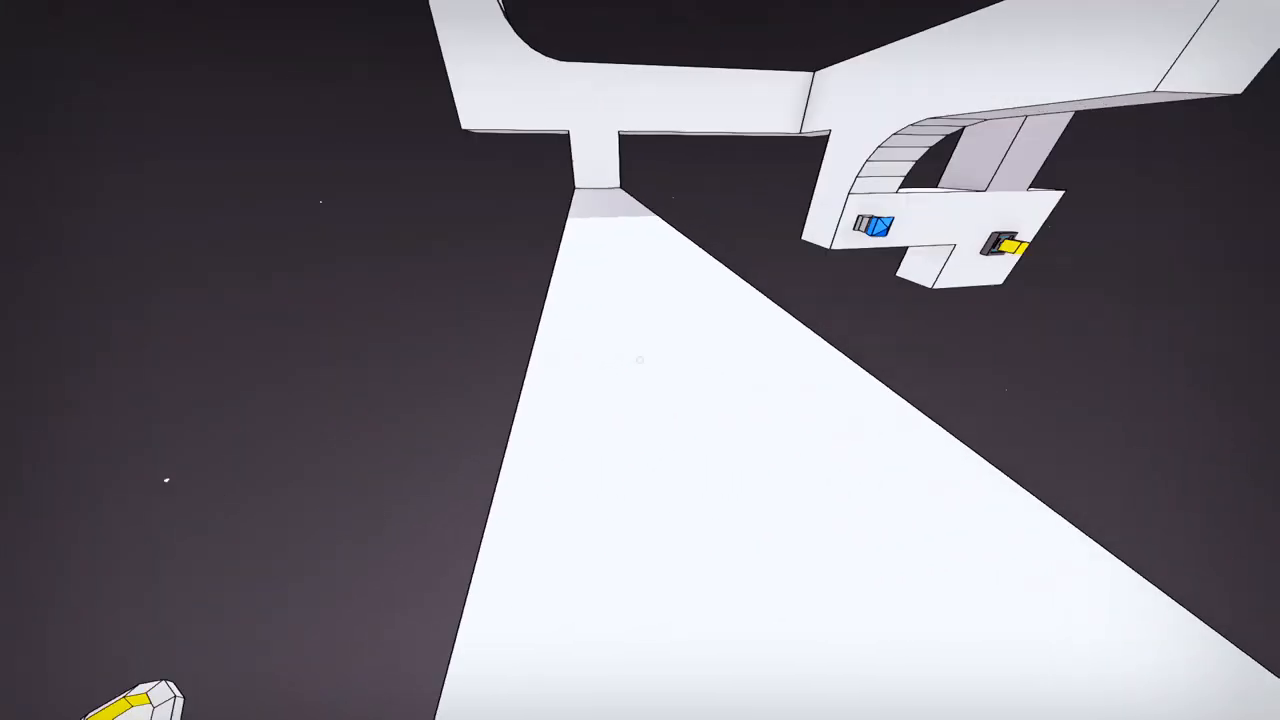
{"action": "mouse_move", "coordinate": [640, 360]}
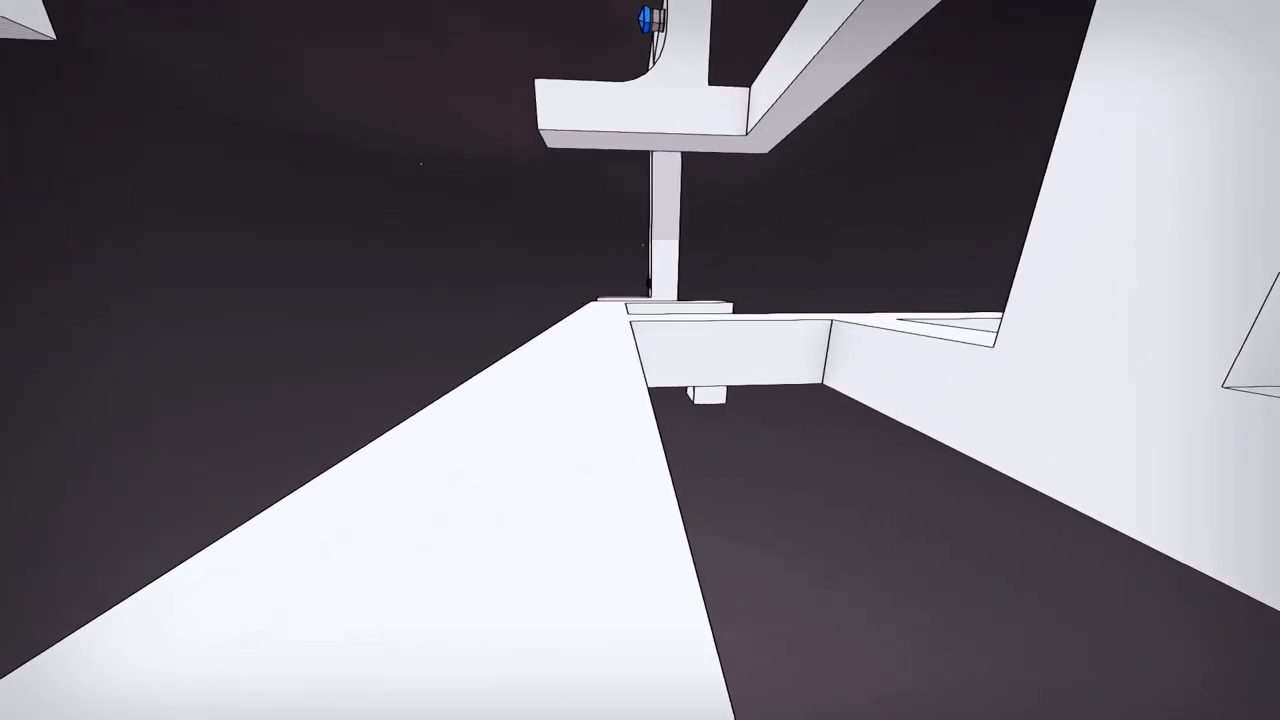
{"action": "mouse_move", "coordinate": [640, 360]}
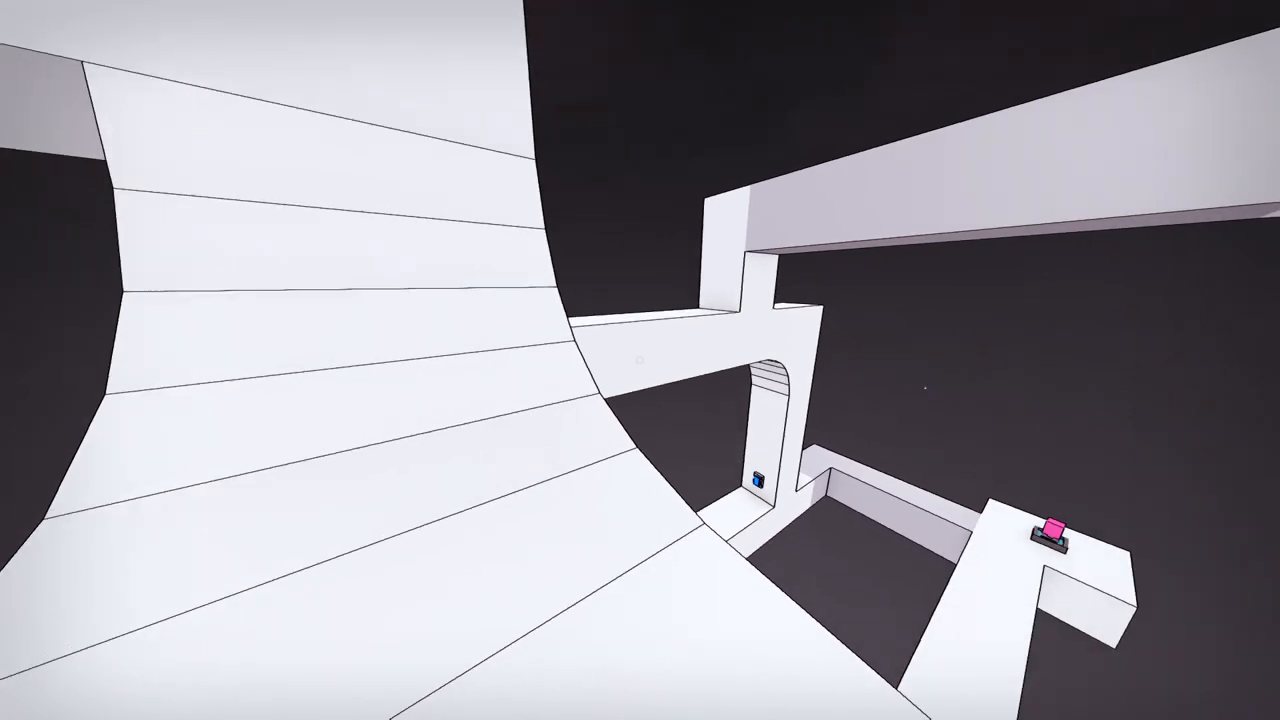
{"action": "mouse_move", "coordinate": [640, 360]}
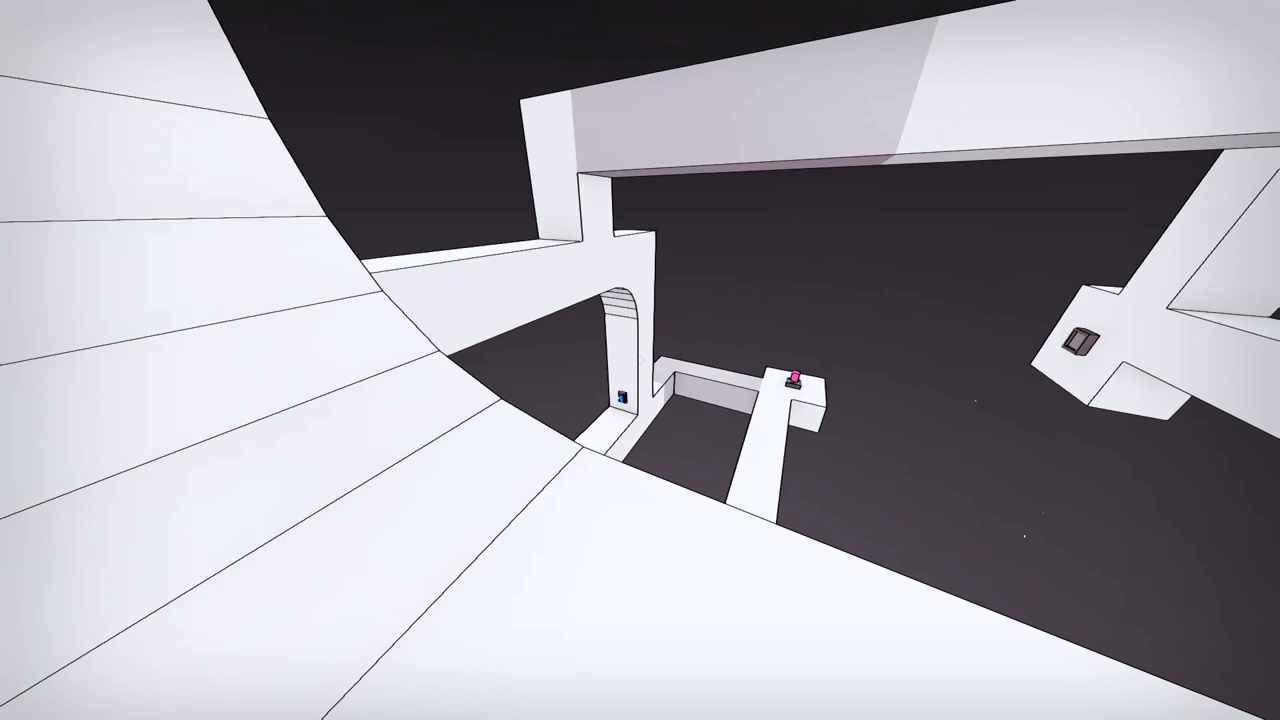